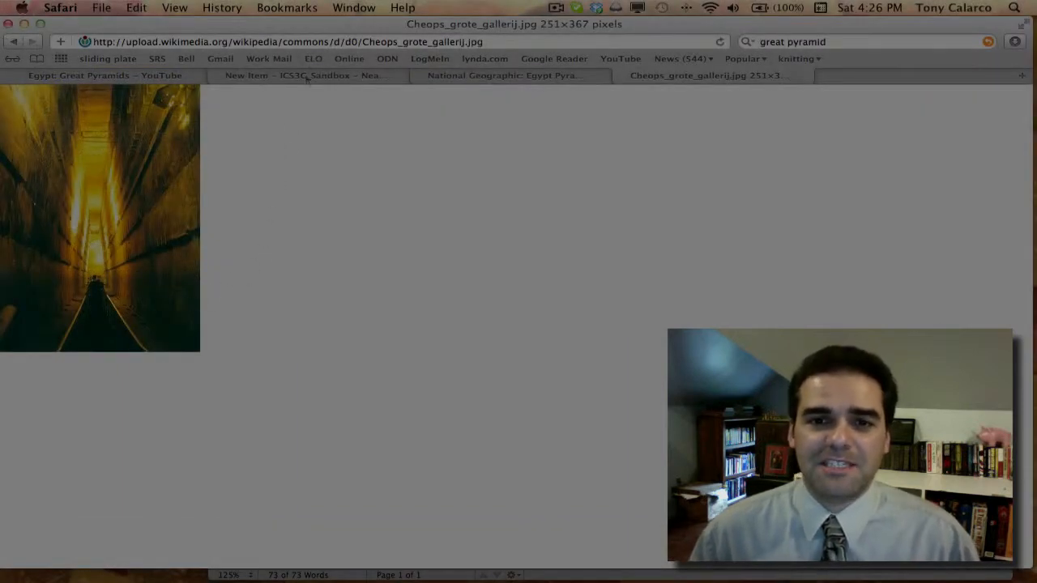
Switch to the course homepage showing the Welcome to eLearning news item with its embedded video.
{"action": "left_click", "coordinate": [307, 76]}
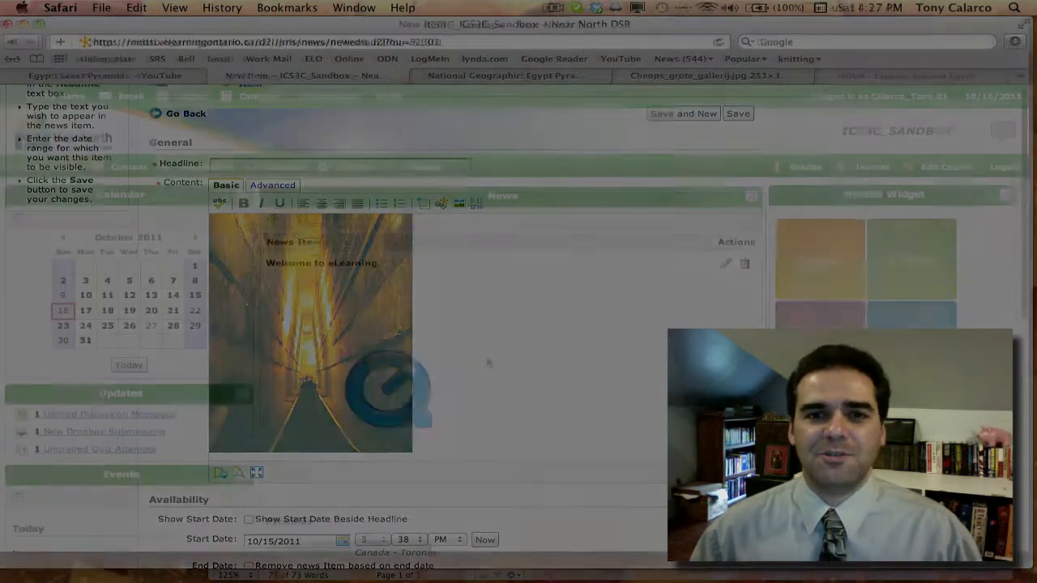
{"action": "left_click", "coordinate": [185, 114]}
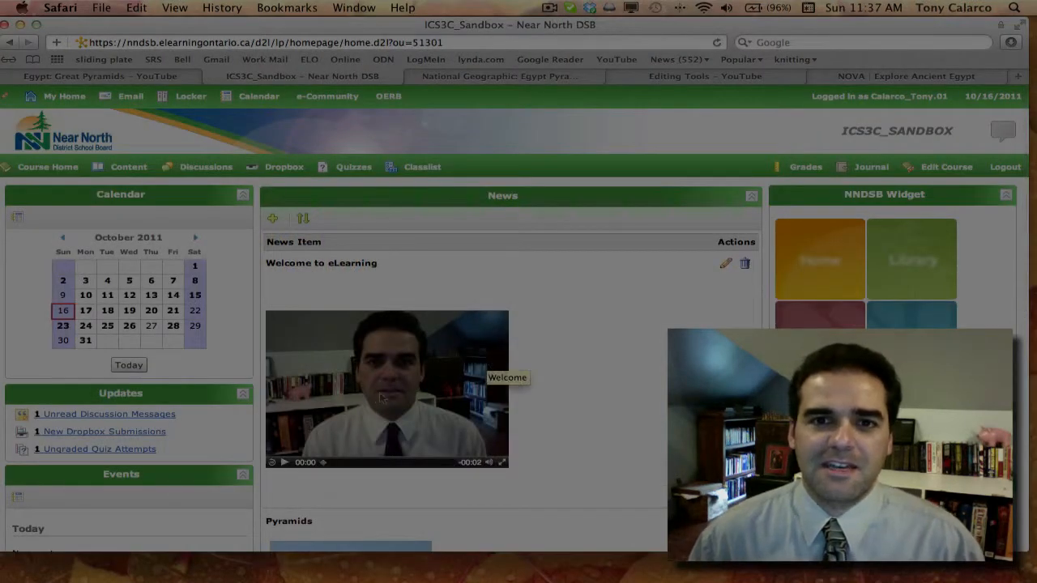